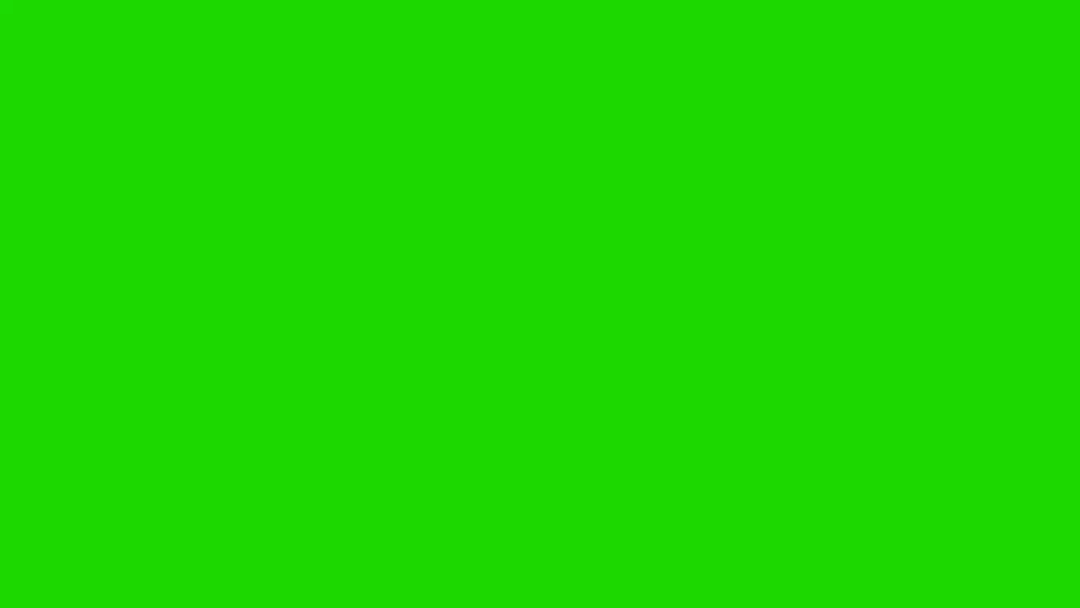
Click the green-screen subscribe button so it changes to SUBSCRIBED.
left_click(532, 329)
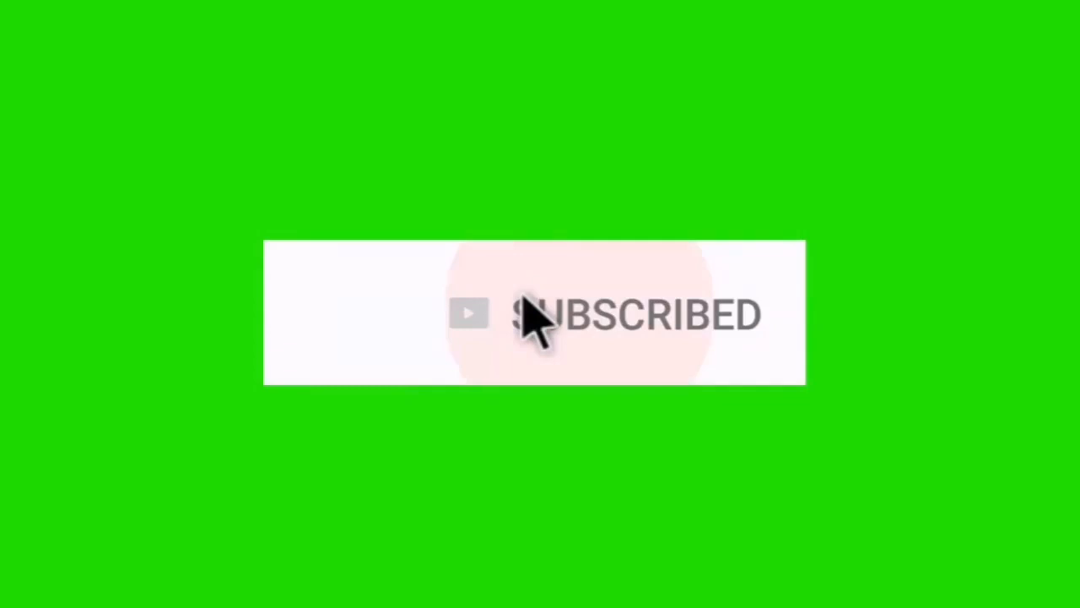